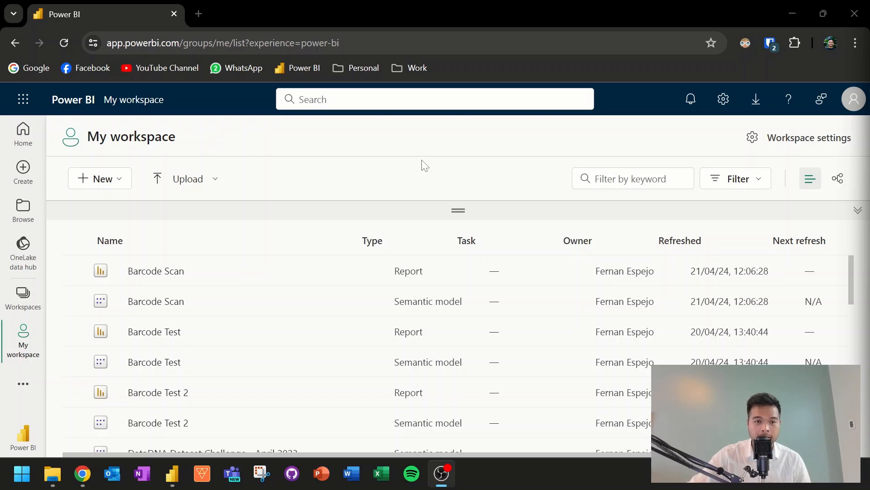
- Create a folder named 'Test' via New > Folder (Preview) in My workspace
{"action": "scroll", "scroll_direction": "down", "scroll_amount": 3}
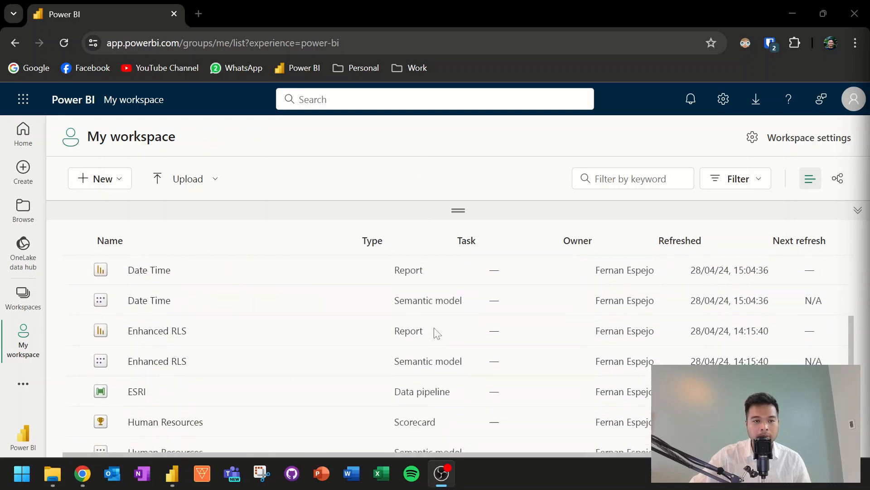
{"action": "scroll", "scroll_direction": "down", "scroll_amount": 3}
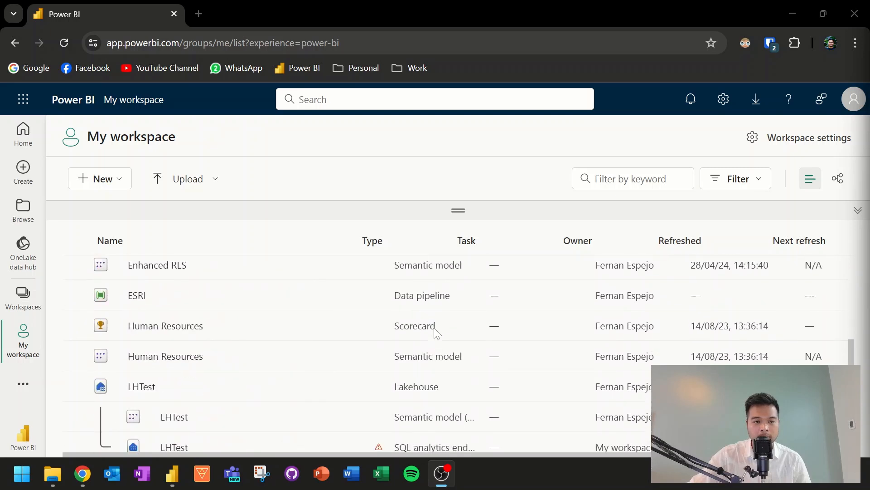
{"action": "scroll", "scroll_direction": "down", "scroll_amount": 3}
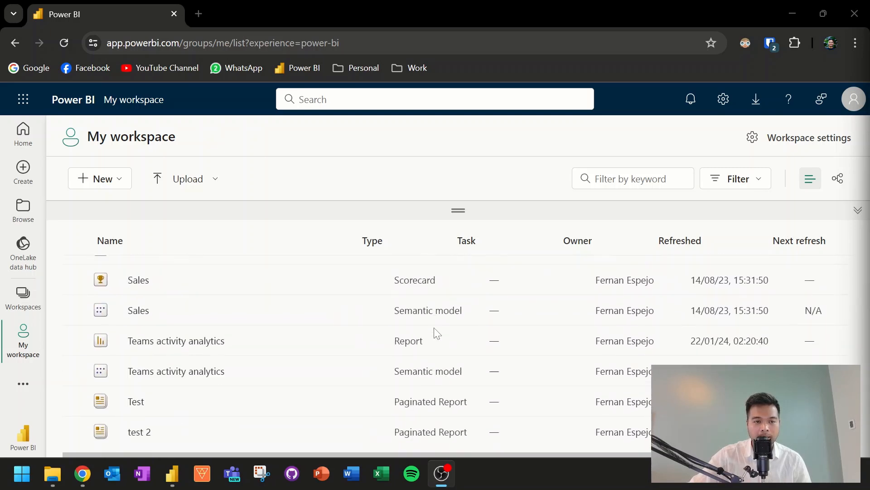
{"action": "scroll", "scroll_direction": "up", "scroll_amount": 3}
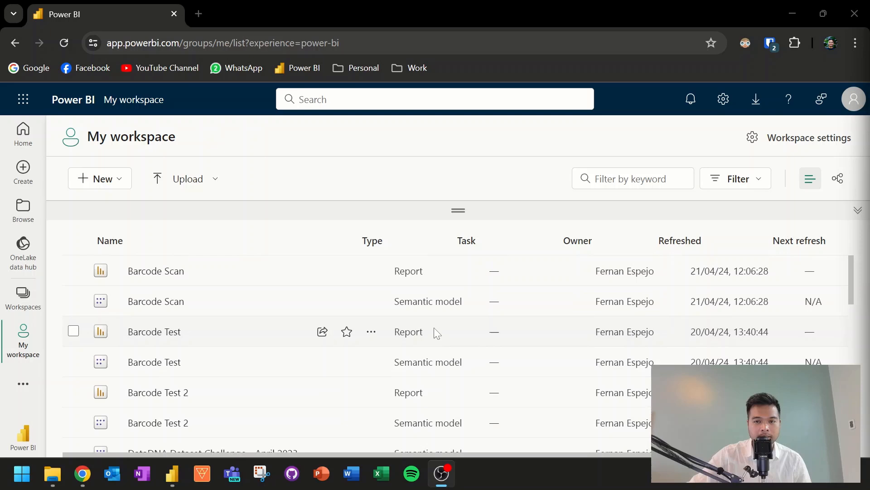
{"action": "mouse_move", "coordinate": [409, 196]}
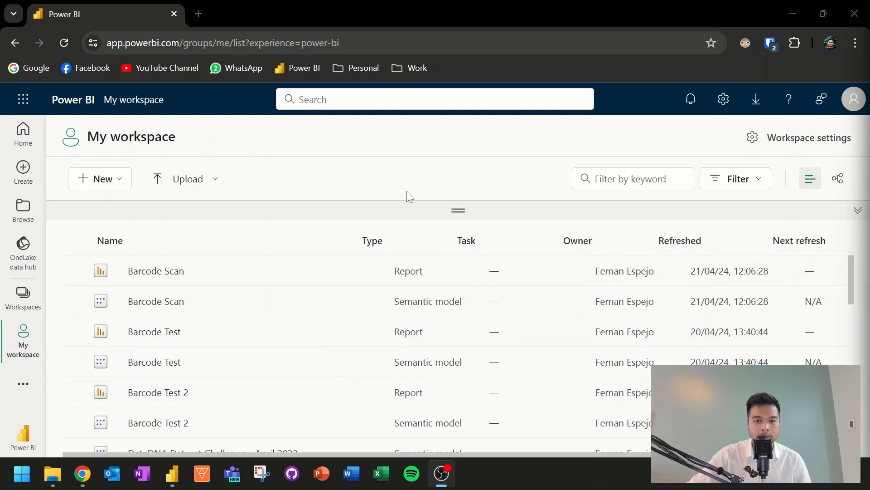
{"action": "mouse_move", "coordinate": [350, 177]}
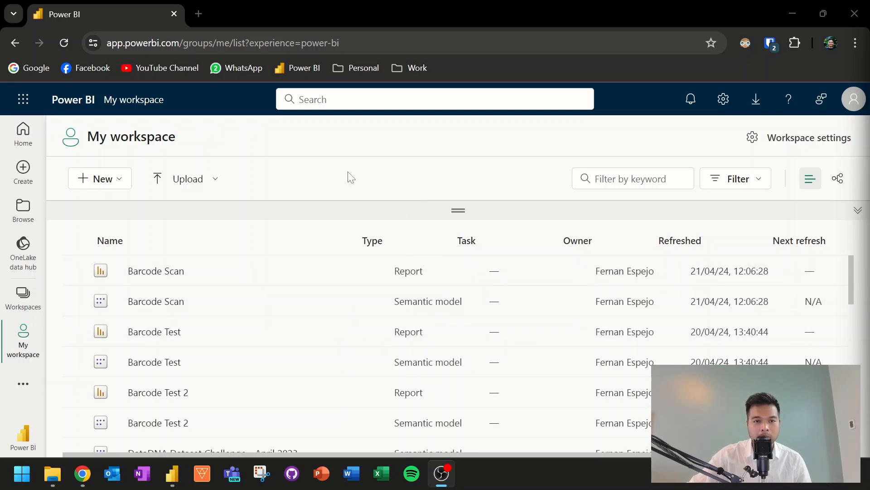
{"action": "mouse_move", "coordinate": [100, 179]}
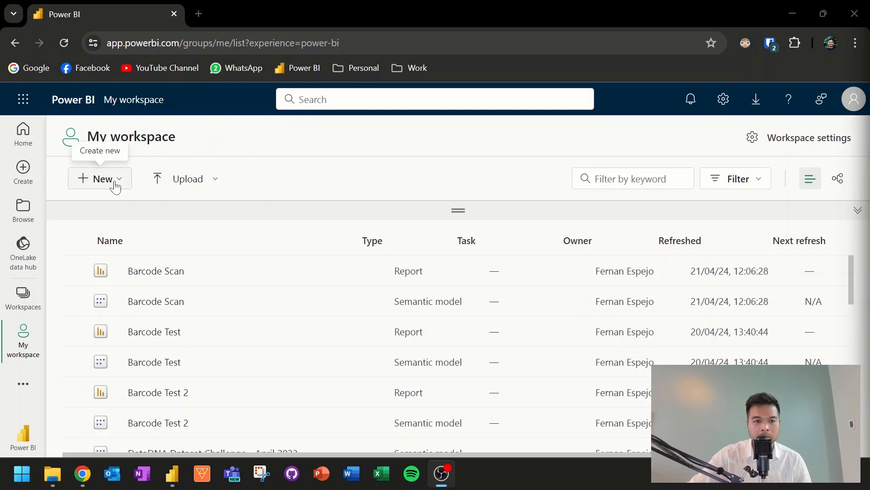
{"action": "left_click", "coordinate": [100, 179]}
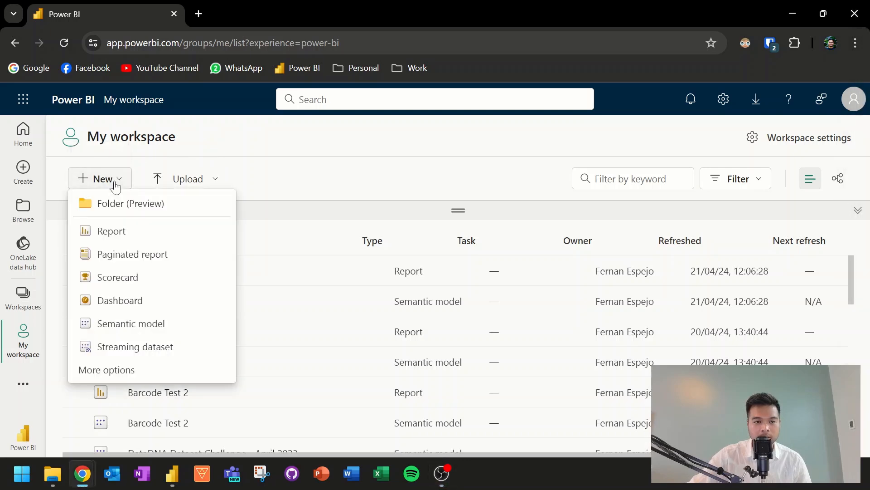
{"action": "mouse_move", "coordinate": [130, 207]}
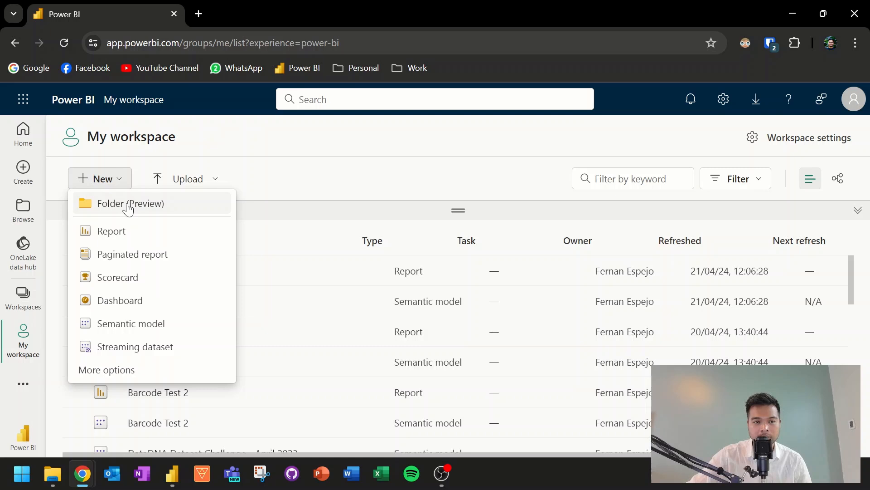
{"action": "mouse_move", "coordinate": [138, 208]}
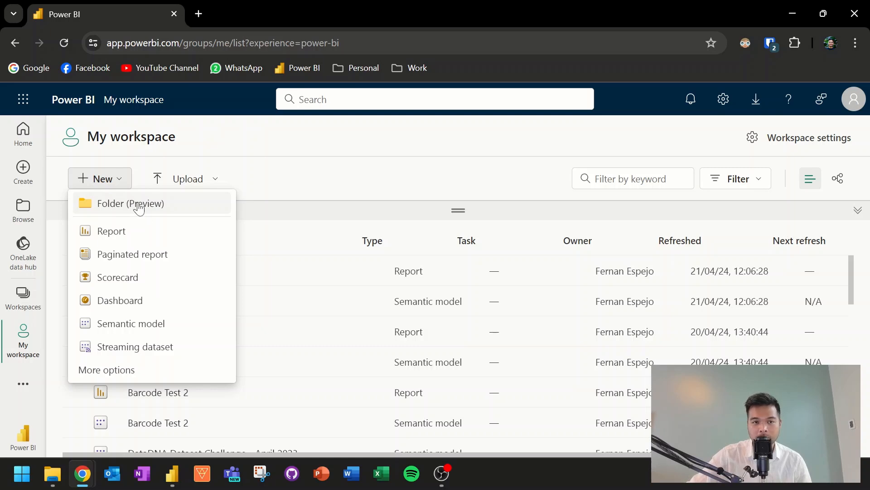
{"action": "left_click", "coordinate": [129, 203]}
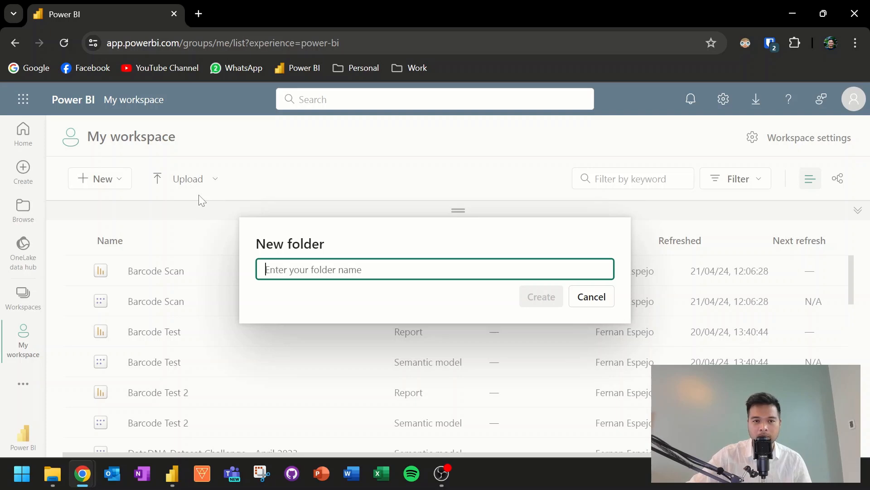
{"action": "type", "text": "T"}
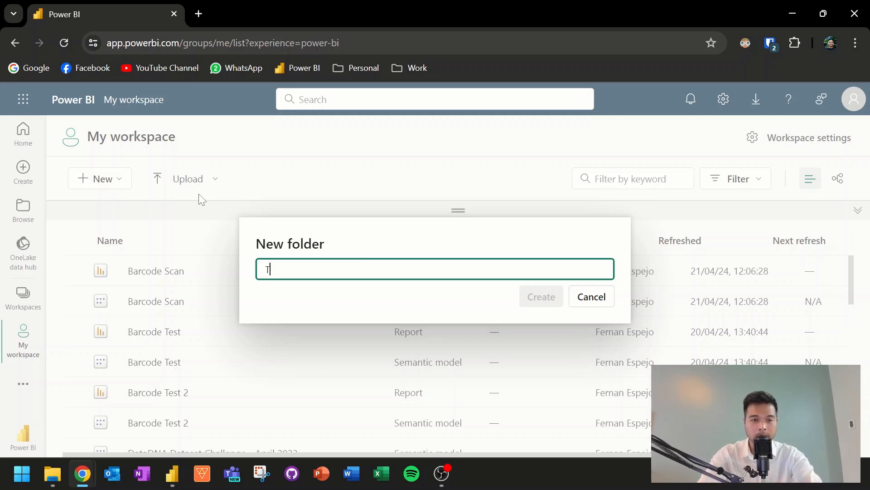
{"action": "type", "text": "est"}
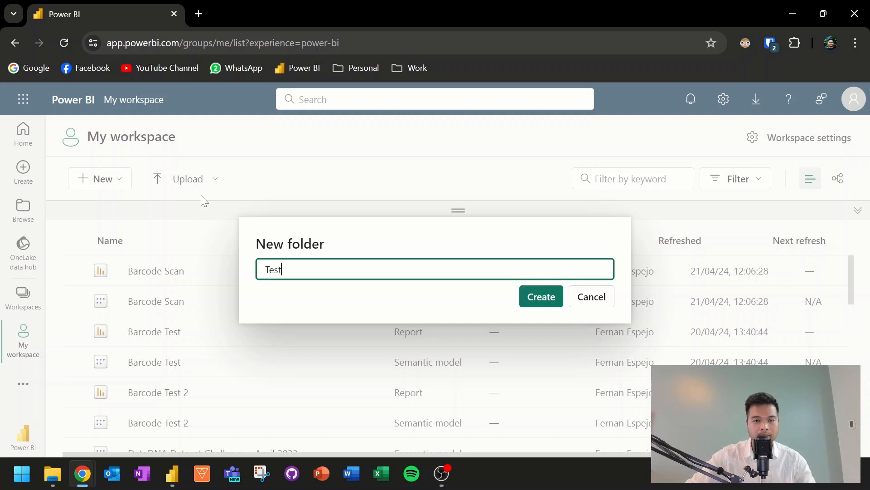
{"action": "left_click", "coordinate": [541, 296]}
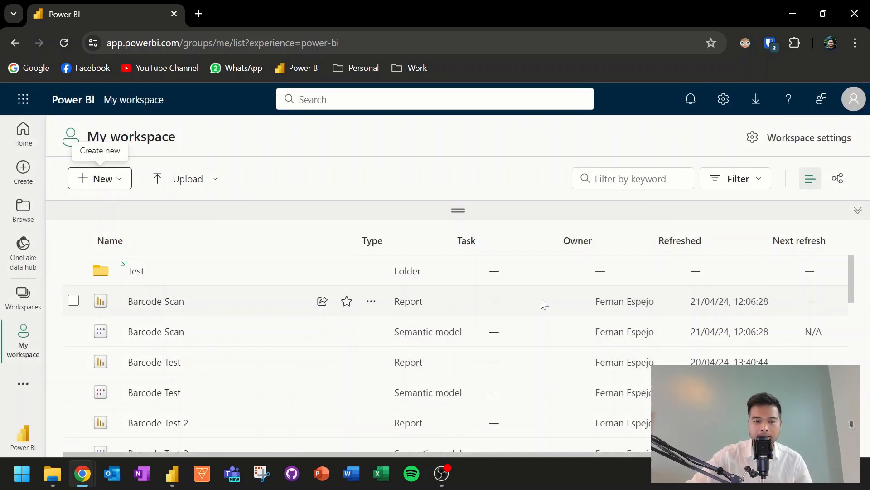
{"action": "mouse_move", "coordinate": [455, 229]}
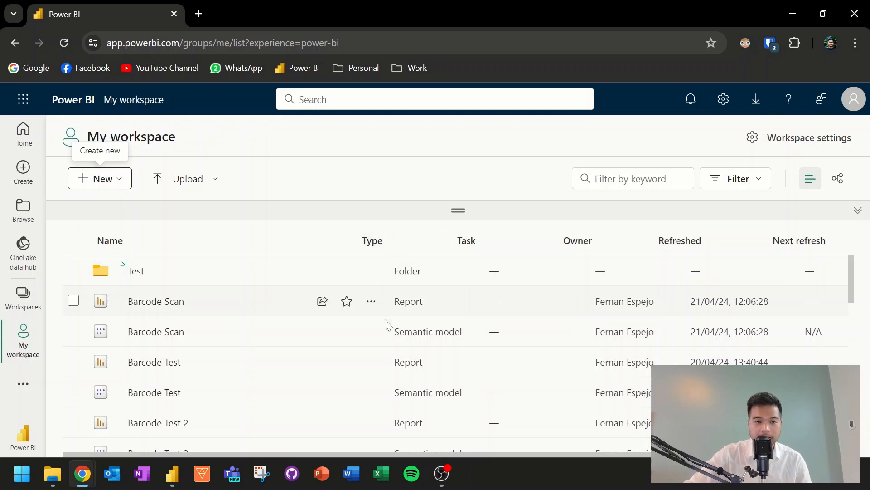
{"action": "mouse_move", "coordinate": [73, 308]}
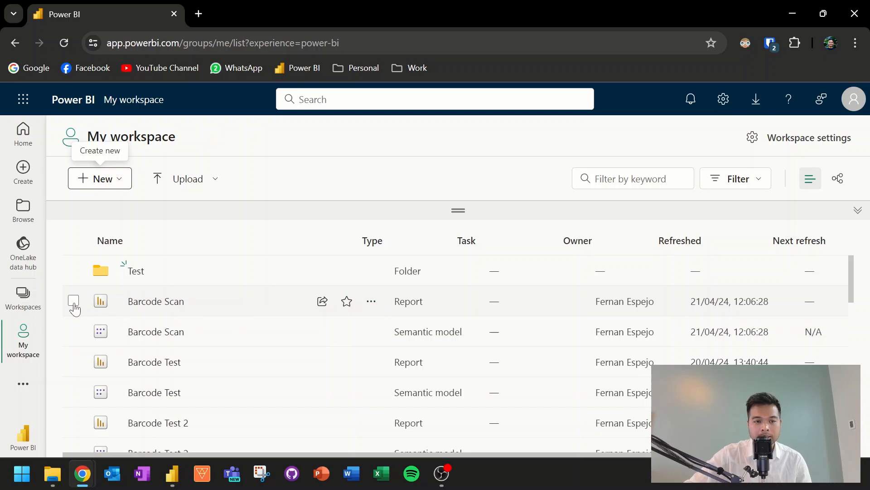
{"action": "left_click", "coordinate": [73, 301]}
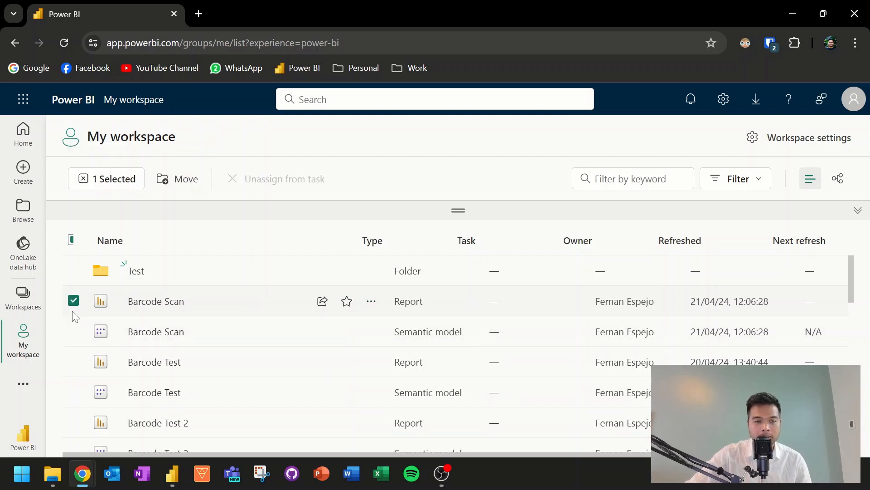
{"action": "mouse_move", "coordinate": [180, 190]}
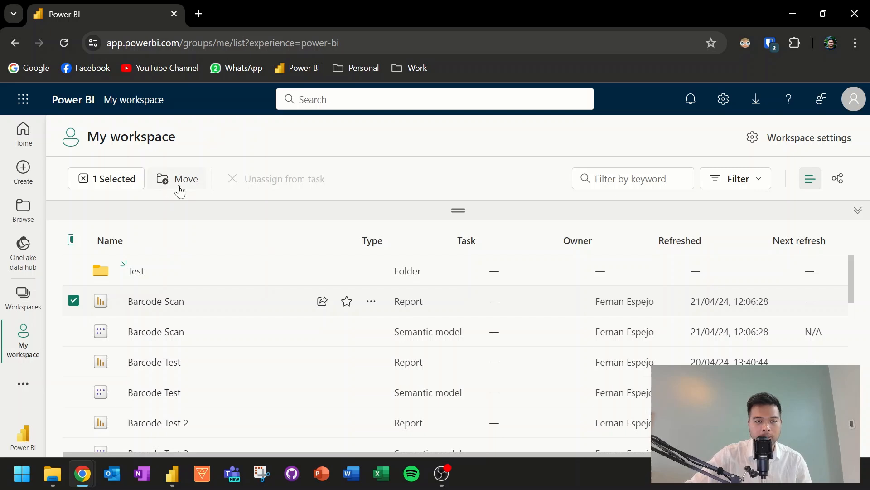
{"action": "left_click", "coordinate": [186, 179]}
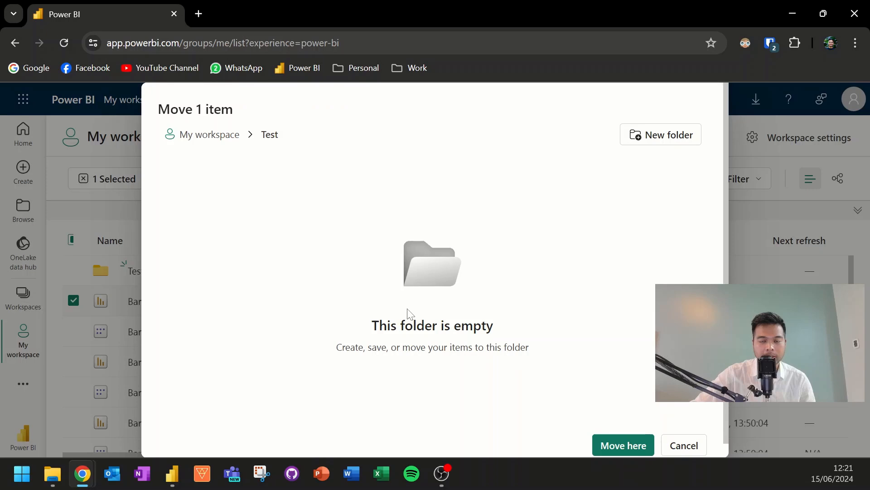
{"action": "mouse_move", "coordinate": [661, 149]}
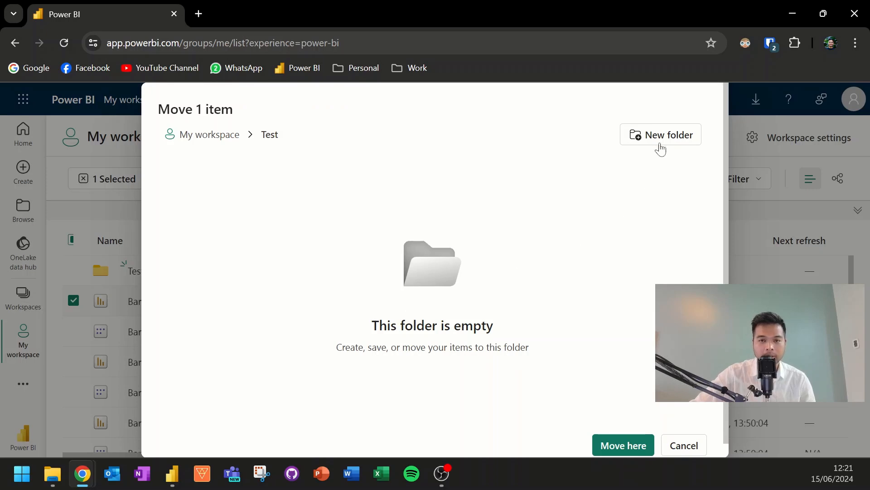
{"action": "mouse_move", "coordinate": [510, 147]}
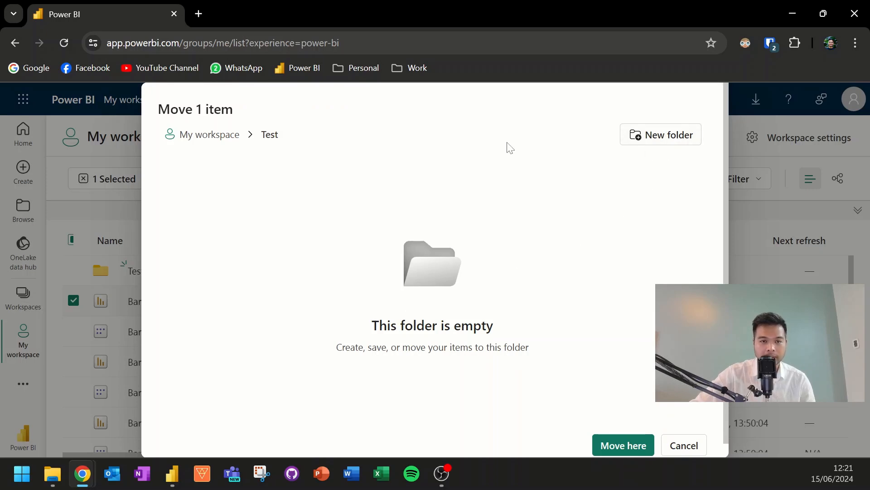
{"action": "left_click", "coordinate": [209, 135]}
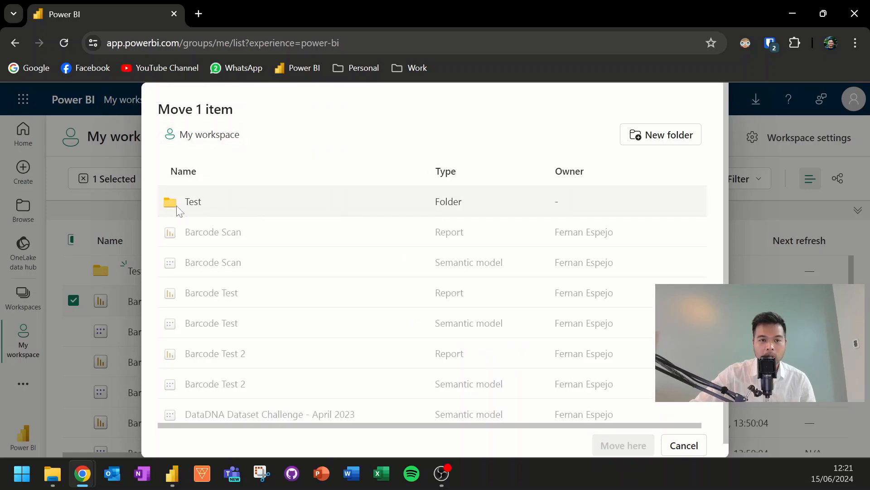
{"action": "mouse_move", "coordinate": [206, 208]}
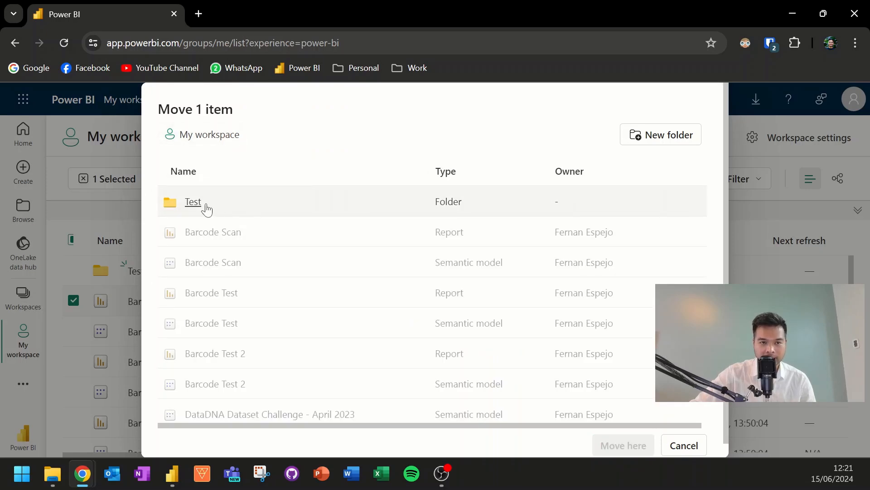
{"action": "scroll", "scroll_direction": "down", "scroll_amount": 3}
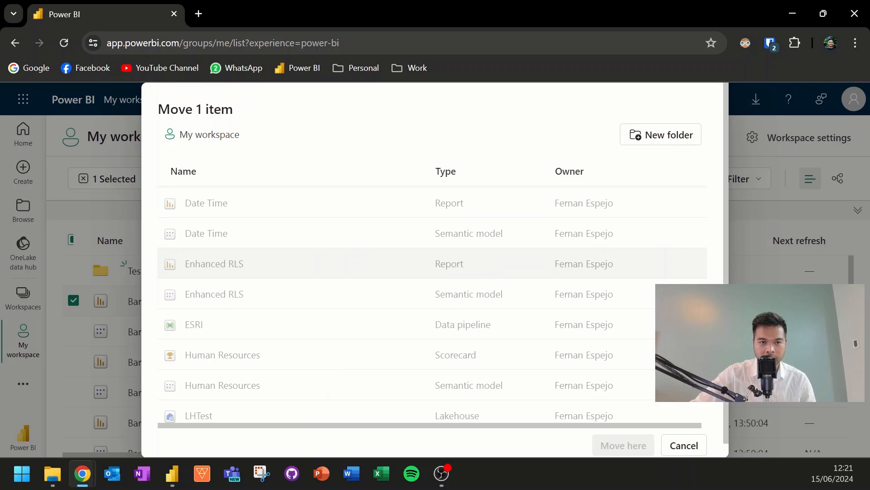
{"action": "left_click", "coordinate": [683, 445]}
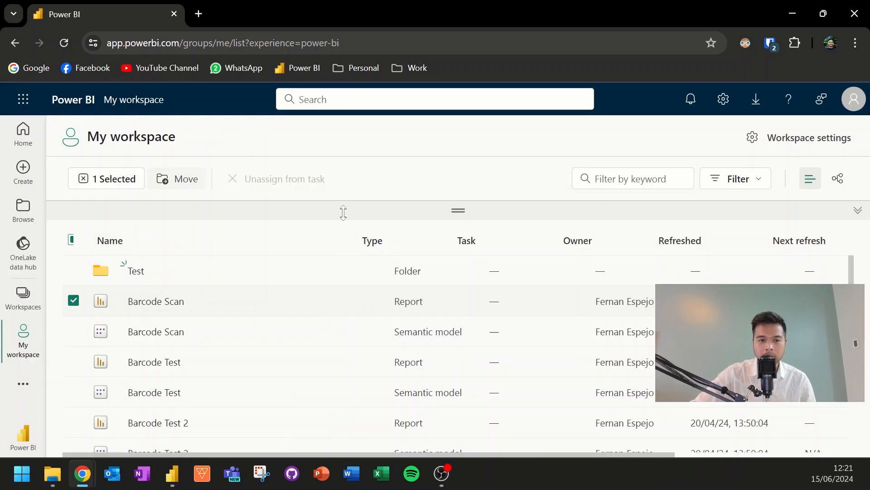
{"action": "mouse_move", "coordinate": [69, 315]}
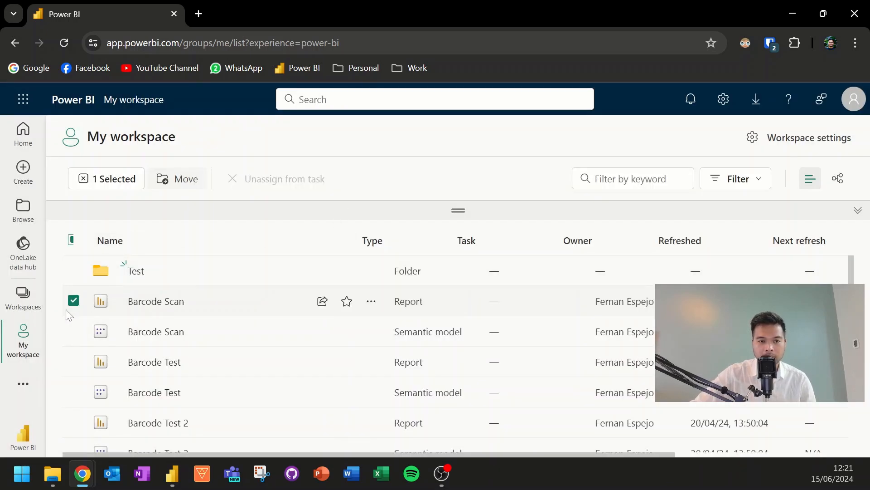
{"action": "mouse_move", "coordinate": [73, 332]}
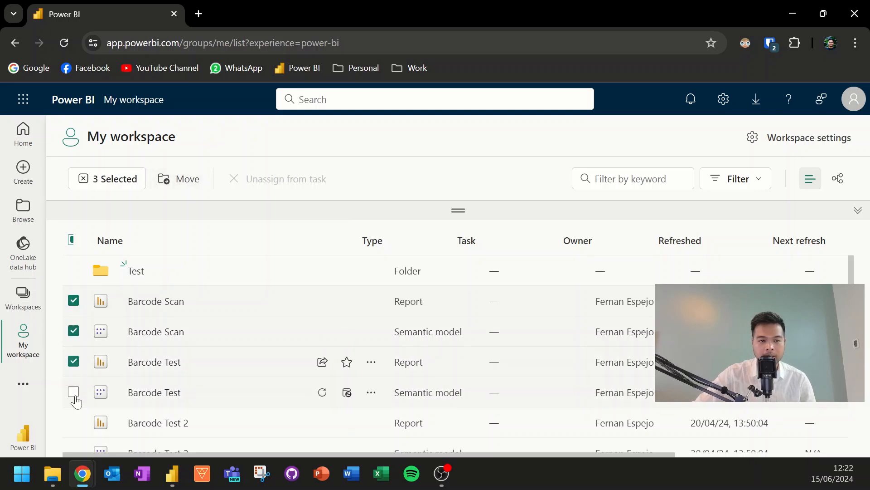
- Move the four selected Barcode reports and semantic models into the Test folder
{"action": "left_click", "coordinate": [73, 392]}
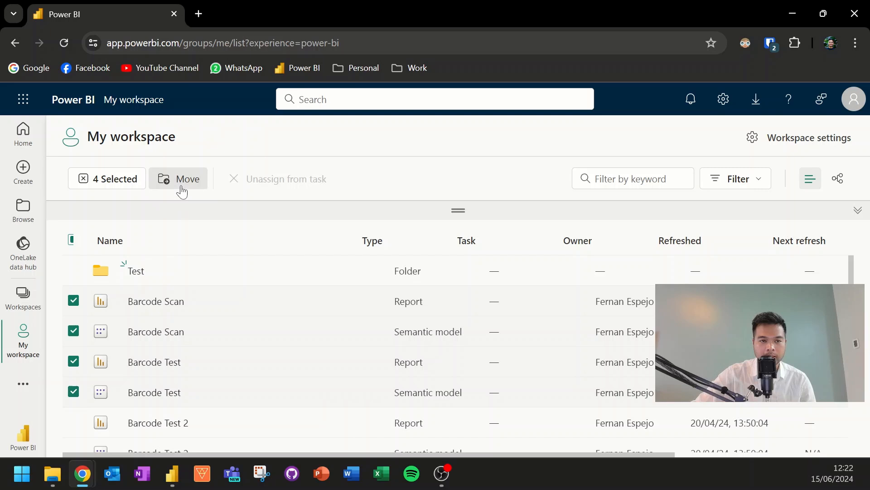
{"action": "left_click", "coordinate": [186, 179]}
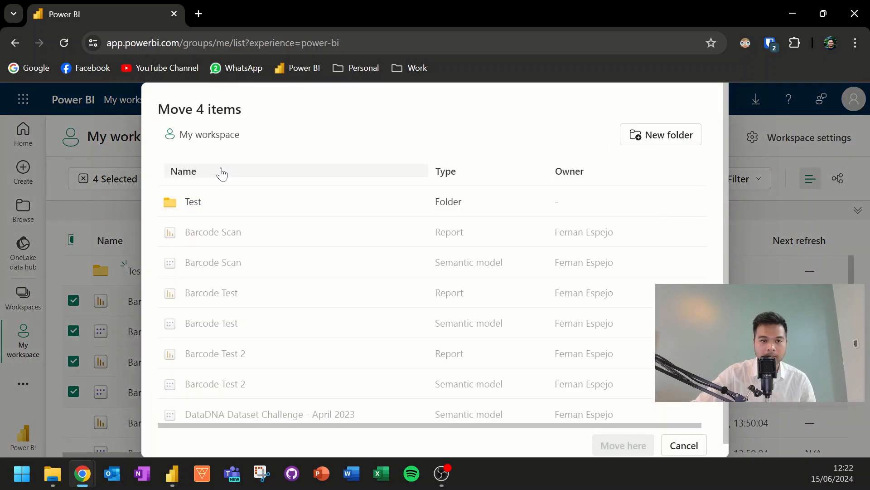
{"action": "left_click", "coordinate": [193, 201]}
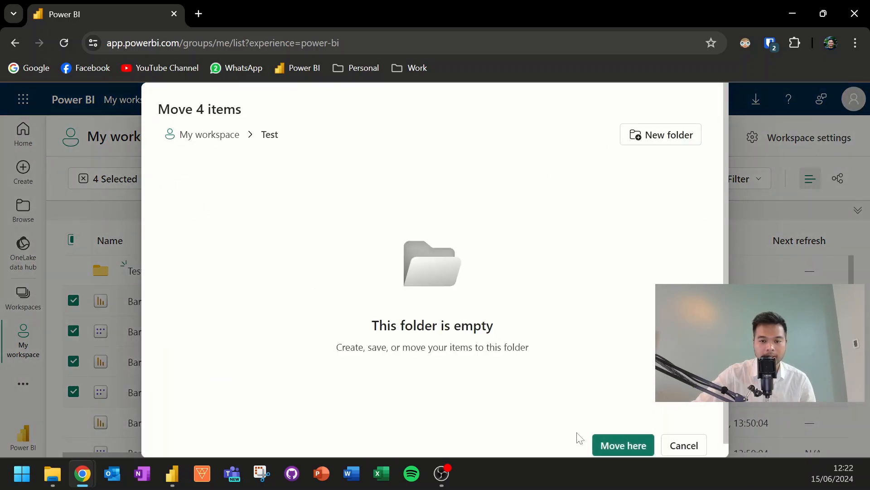
{"action": "left_click", "coordinate": [621, 444]}
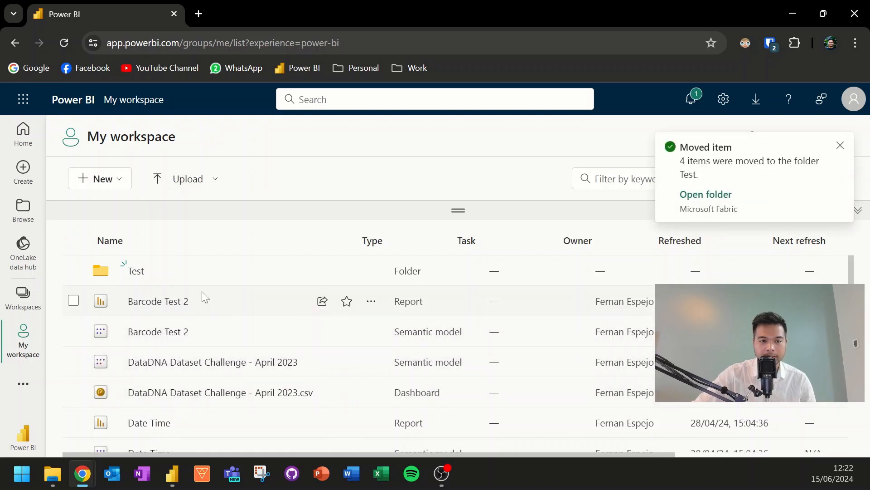
- View the Test folder's contents, dismiss the notification and switch to Power BI Desktop
{"action": "left_click", "coordinate": [135, 271]}
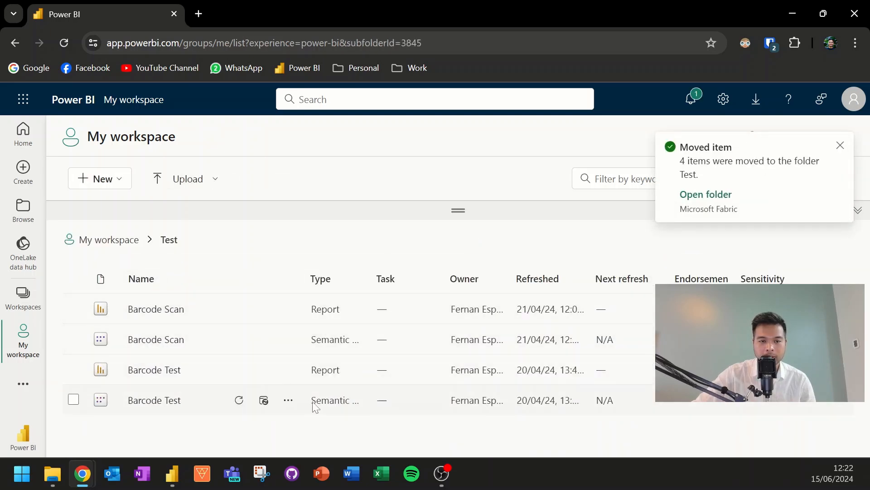
{"action": "mouse_move", "coordinate": [309, 432]}
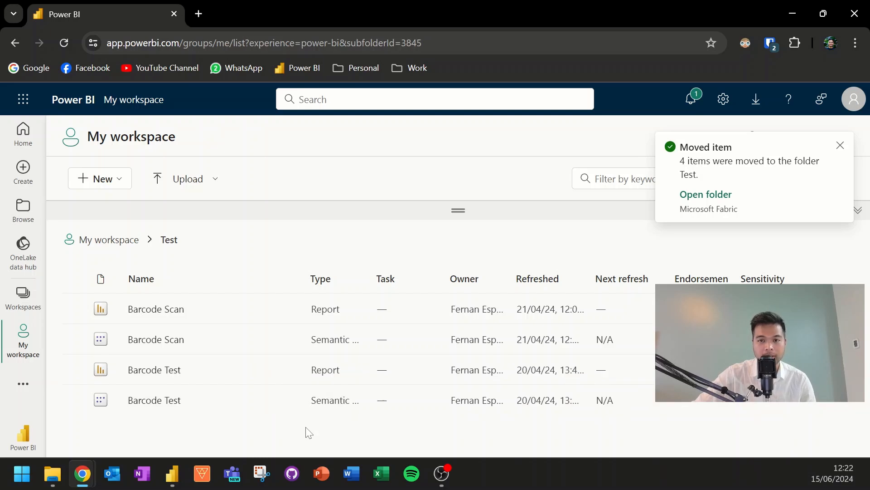
{"action": "left_click", "coordinate": [840, 145]}
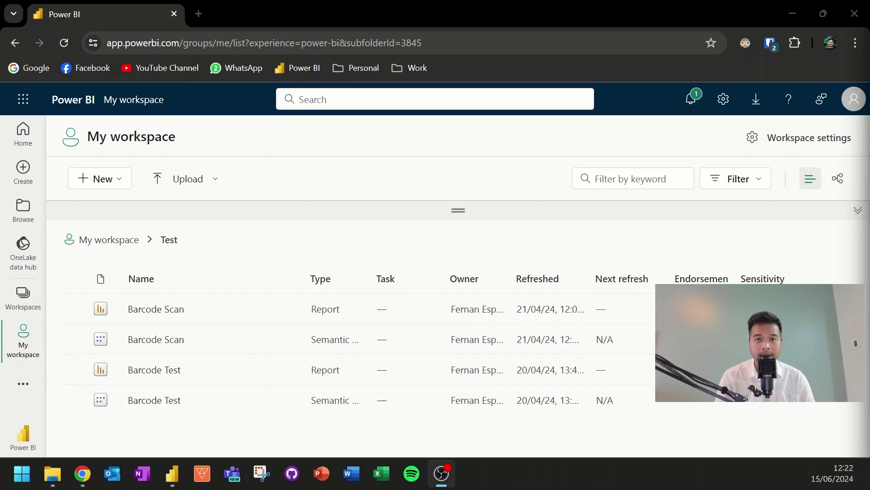
{"action": "left_click", "coordinate": [173, 474]}
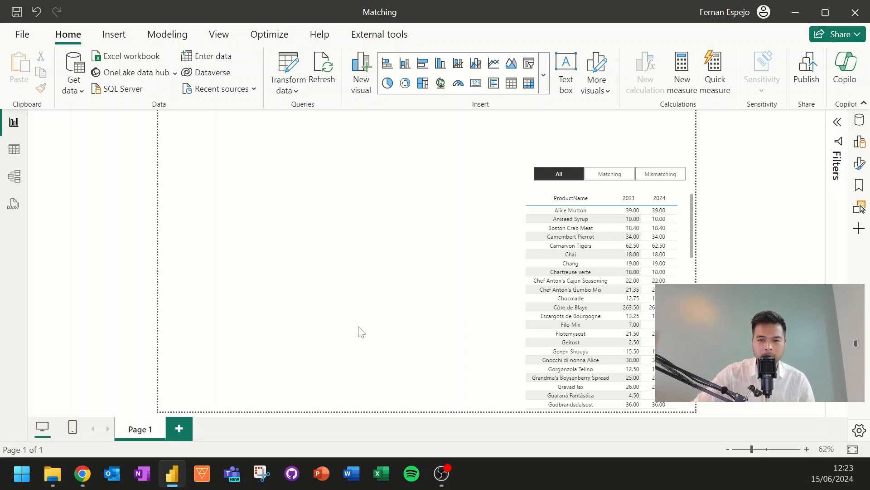
{"action": "mouse_move", "coordinate": [375, 254]}
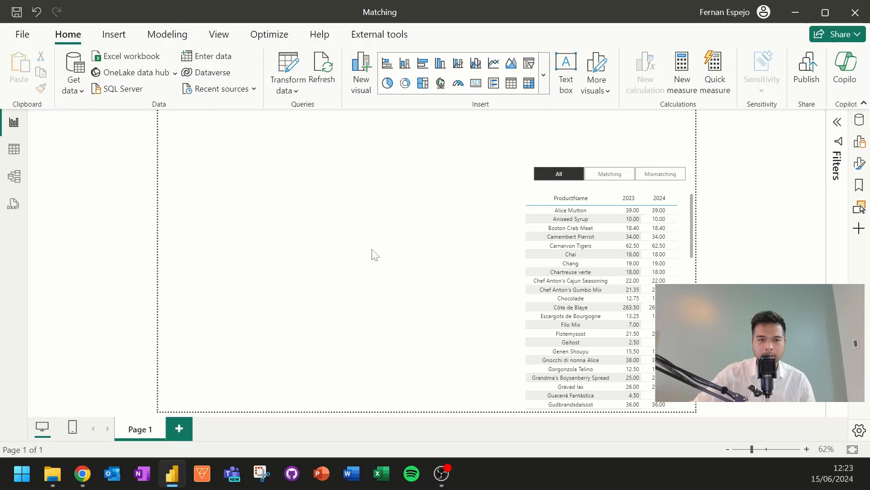
{"action": "mouse_move", "coordinate": [365, 236]}
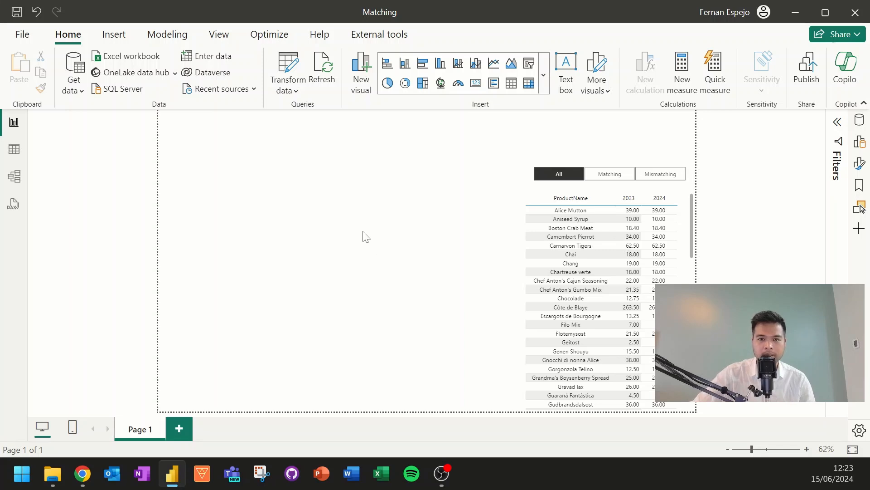
{"action": "mouse_move", "coordinate": [357, 232]}
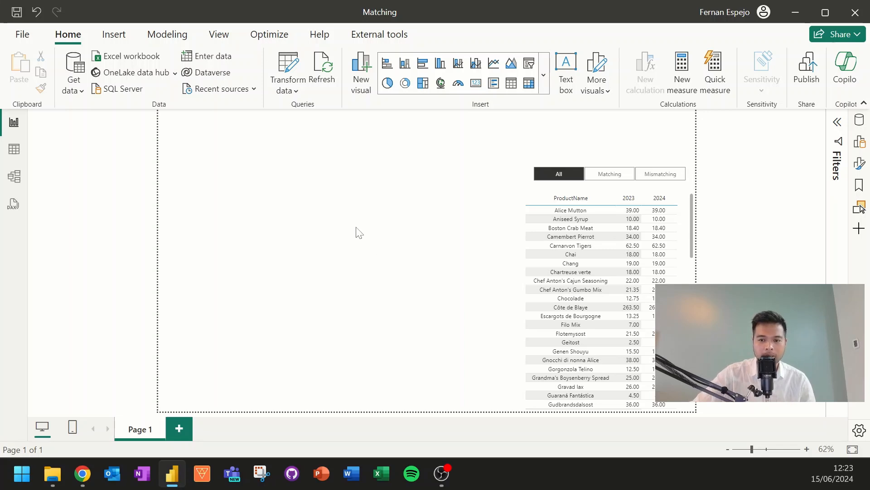
{"action": "mouse_move", "coordinate": [387, 238]}
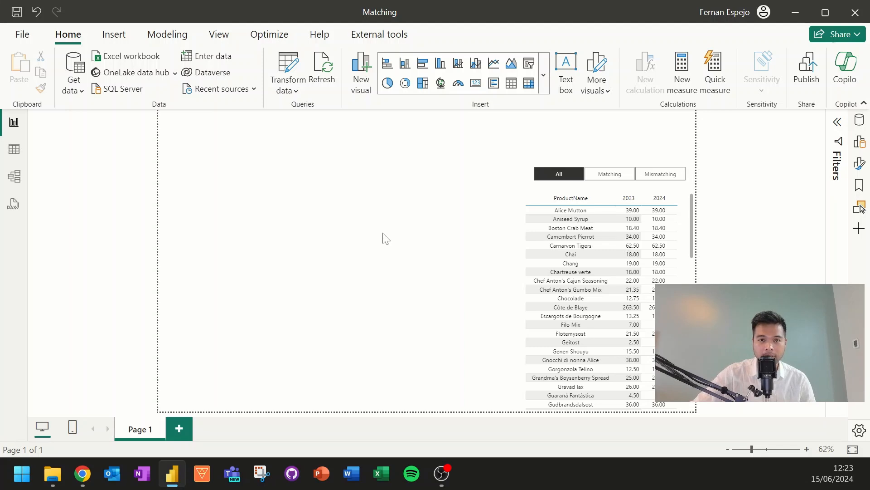
{"action": "mouse_move", "coordinate": [392, 250]}
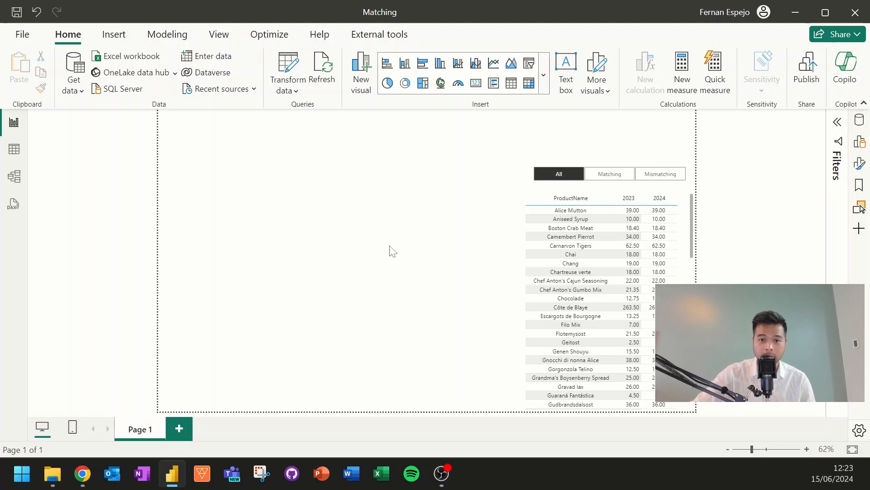
{"action": "mouse_move", "coordinate": [416, 246]}
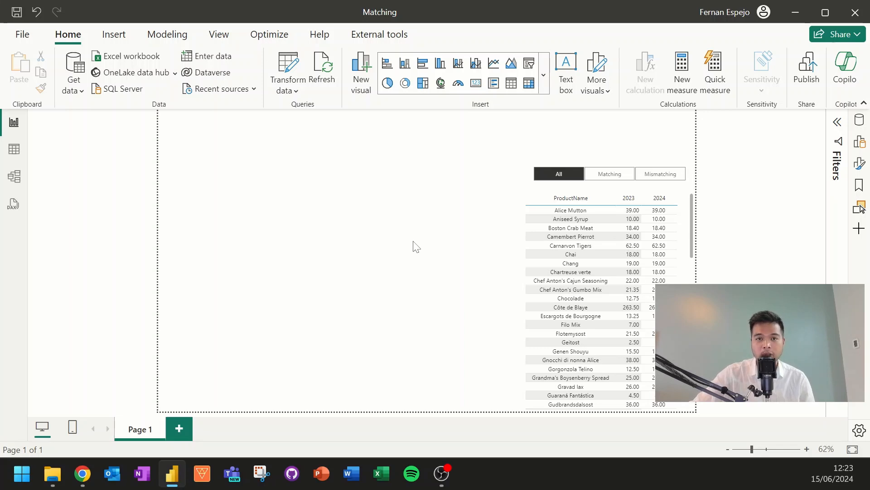
{"action": "mouse_move", "coordinate": [448, 264]}
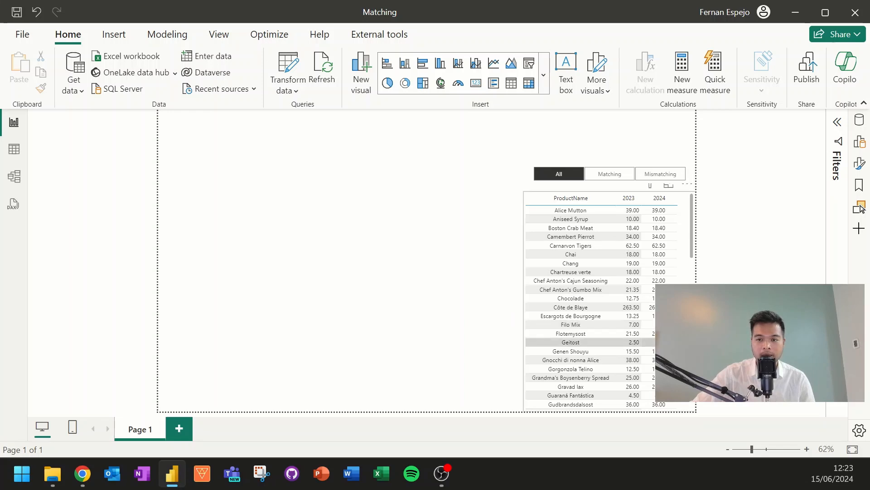
{"action": "mouse_move", "coordinate": [860, 432]}
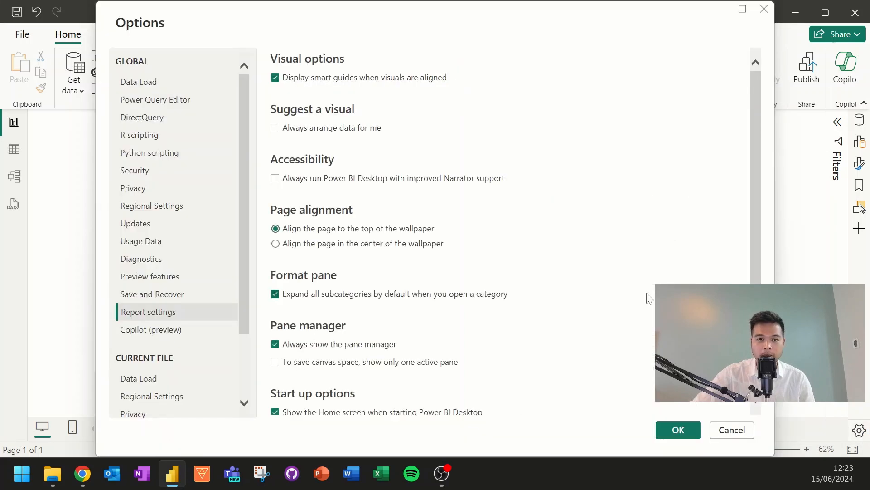
{"action": "mouse_move", "coordinate": [192, 209]}
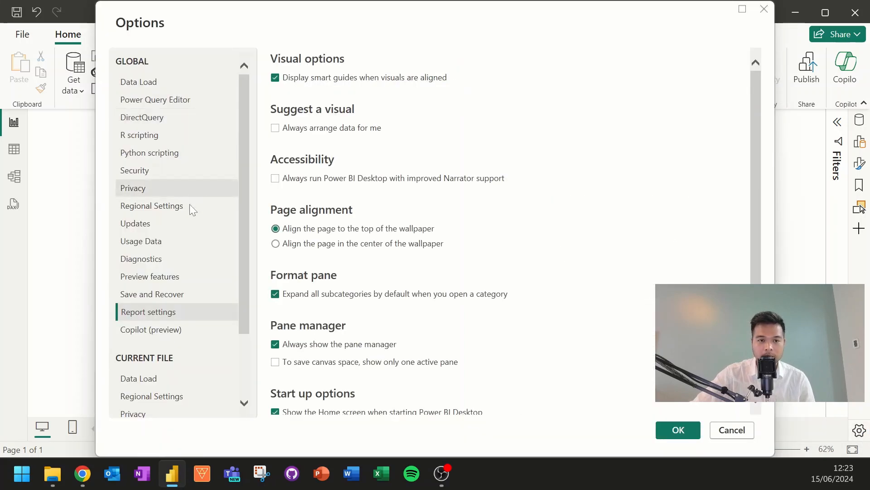
{"action": "mouse_move", "coordinate": [168, 287]}
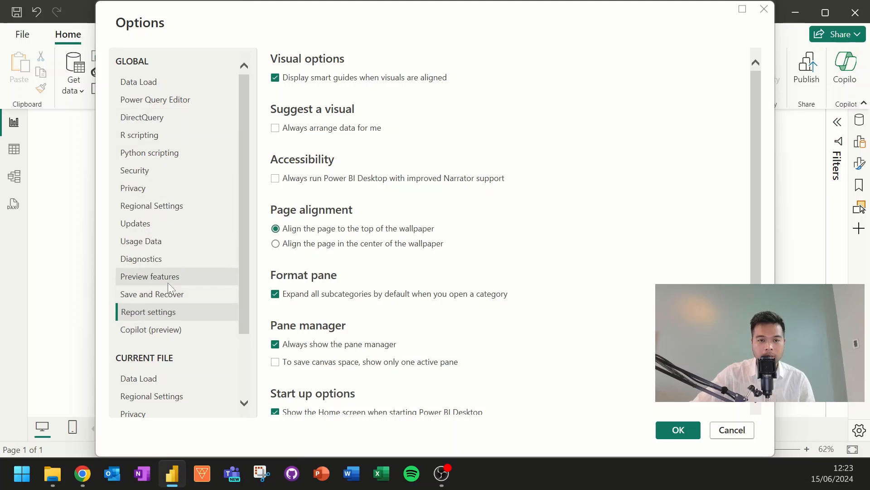
- Enable the 'Publish dialogs support folder selection' preview feature
{"action": "left_click", "coordinate": [150, 276]}
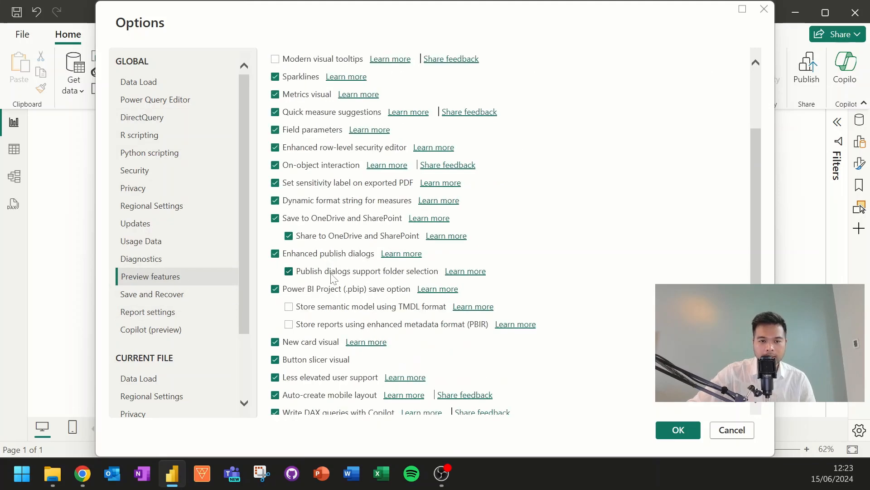
{"action": "mouse_move", "coordinate": [371, 279]}
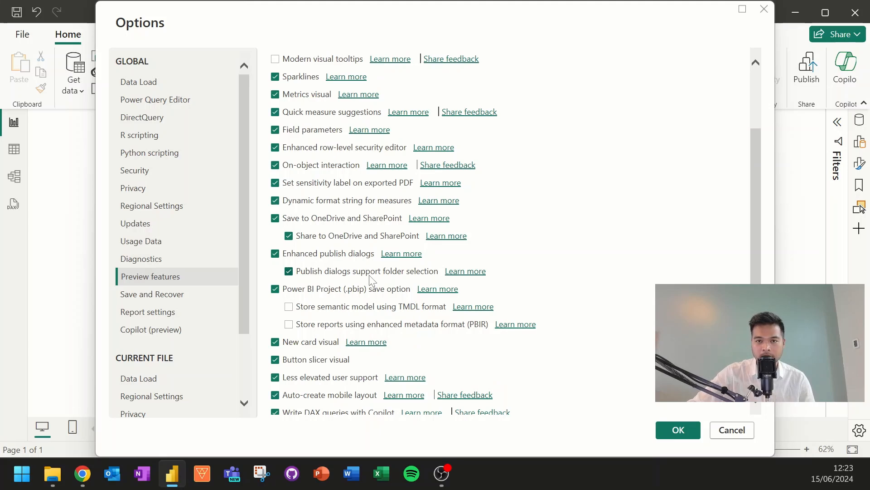
{"action": "mouse_move", "coordinate": [454, 305]}
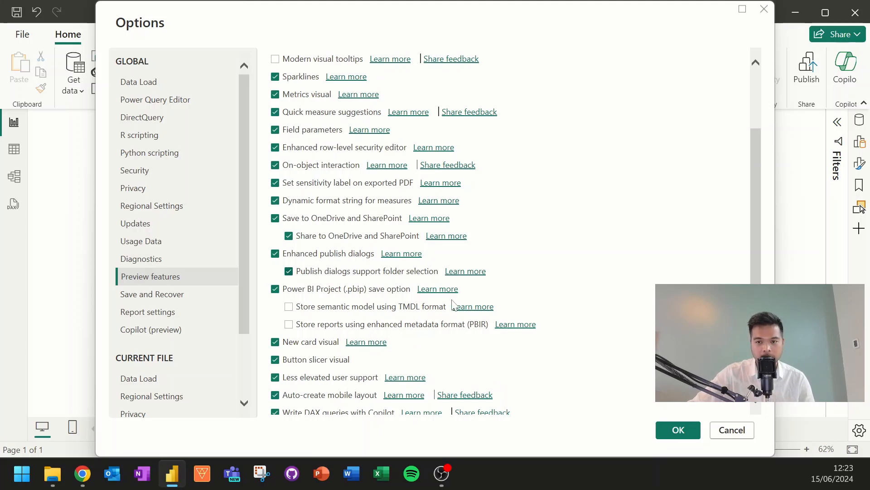
{"action": "mouse_move", "coordinate": [330, 278]}
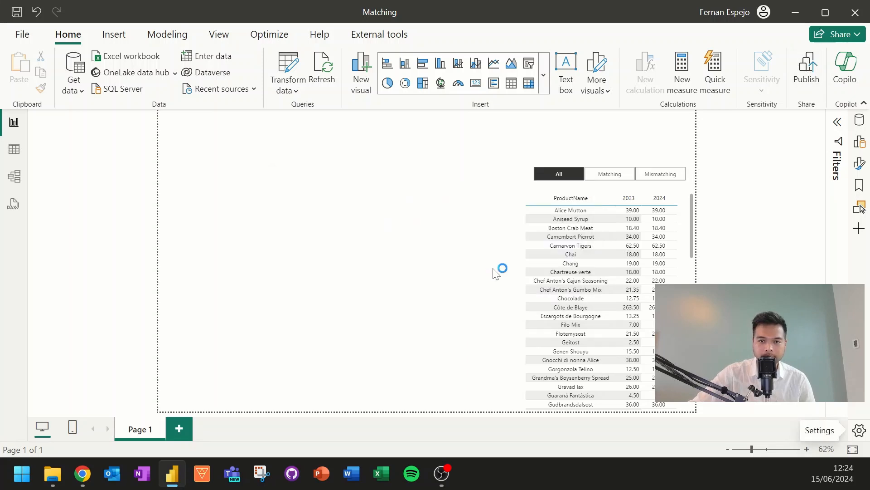
- Start publishing the report and browse to the Test folder under My workspace
{"action": "left_click", "coordinate": [807, 66]}
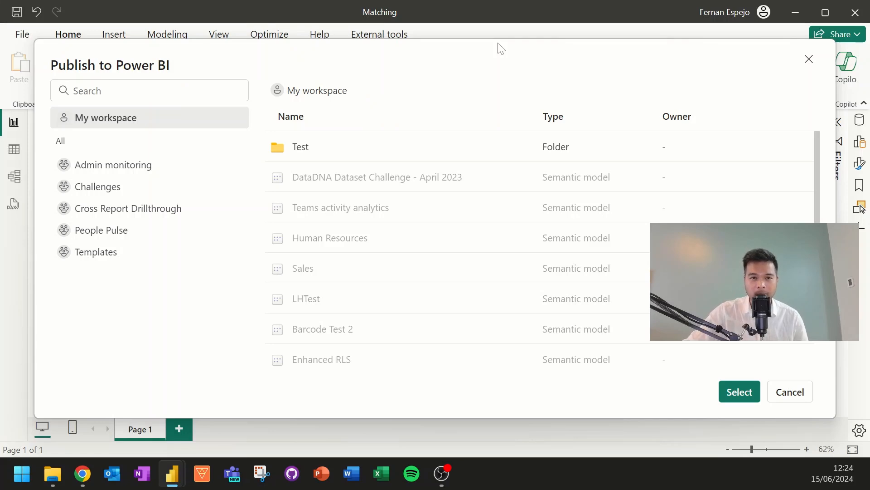
{"action": "mouse_move", "coordinate": [424, 133]}
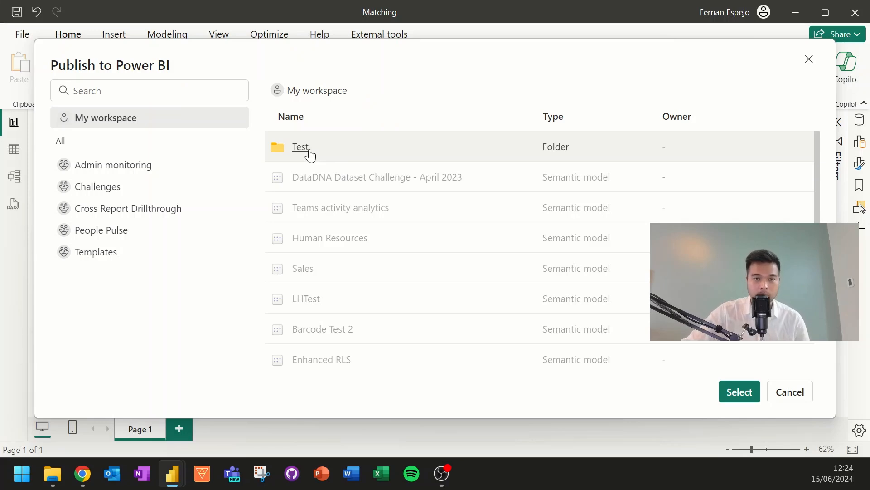
{"action": "mouse_move", "coordinate": [322, 176]}
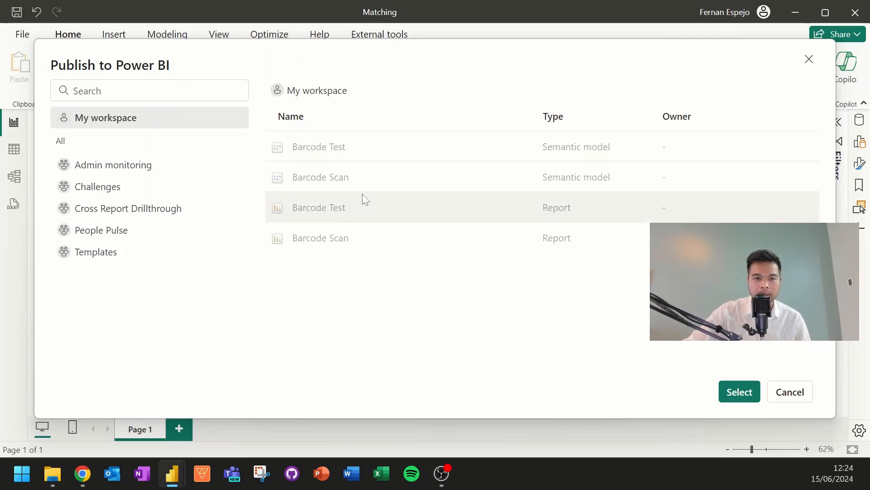
{"action": "mouse_move", "coordinate": [506, 224]}
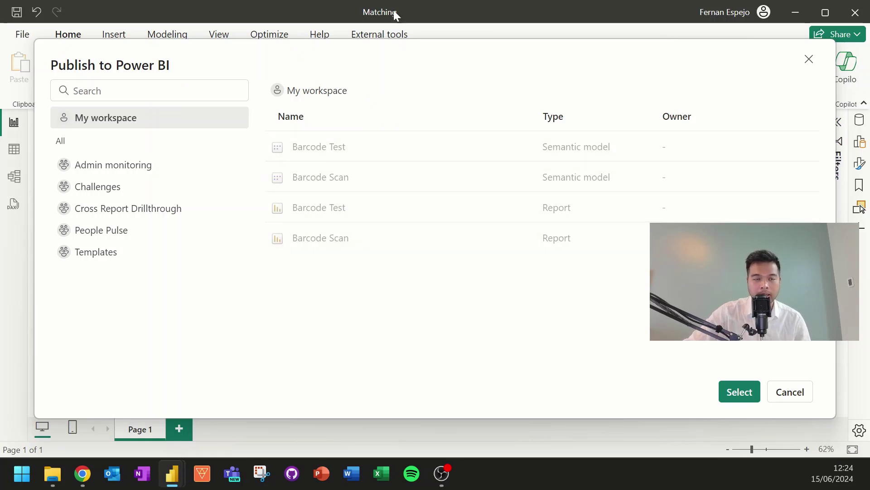
{"action": "mouse_move", "coordinate": [449, 99]}
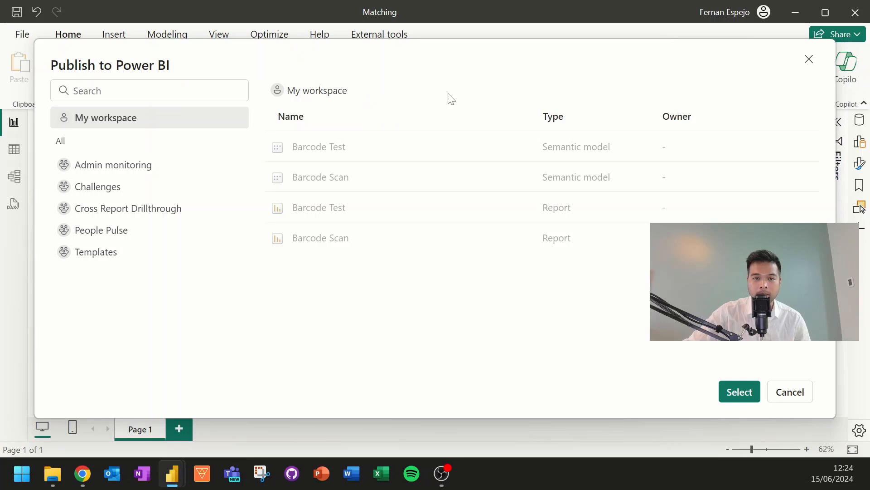
{"action": "mouse_move", "coordinate": [547, 147]}
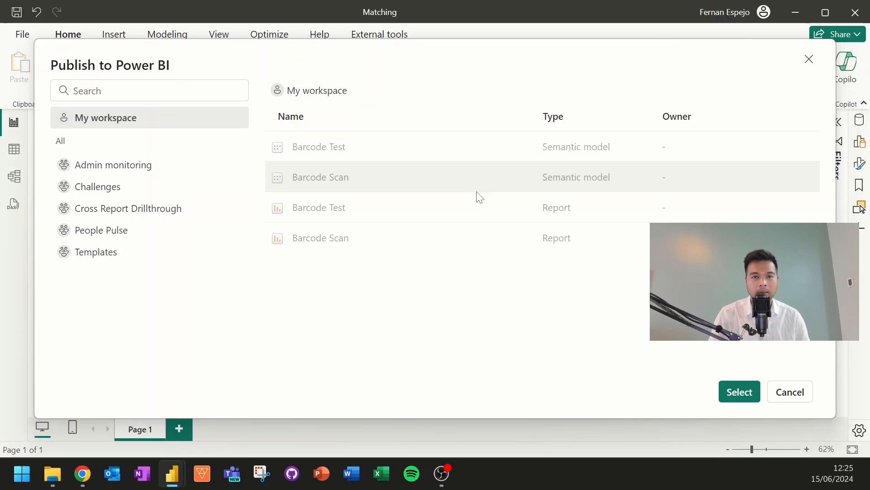
{"action": "left_click", "coordinate": [81, 473]}
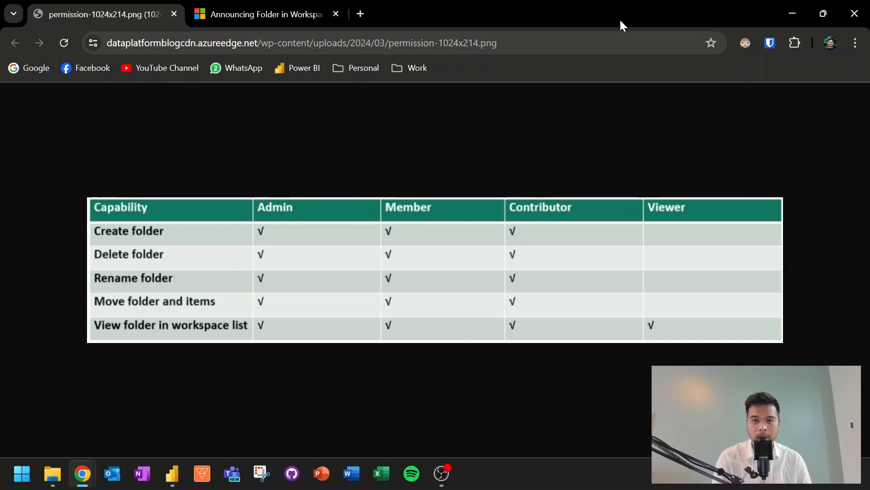
- Review the folder-permissions table for workspace roles in Chrome
{"action": "left_click", "coordinate": [261, 14]}
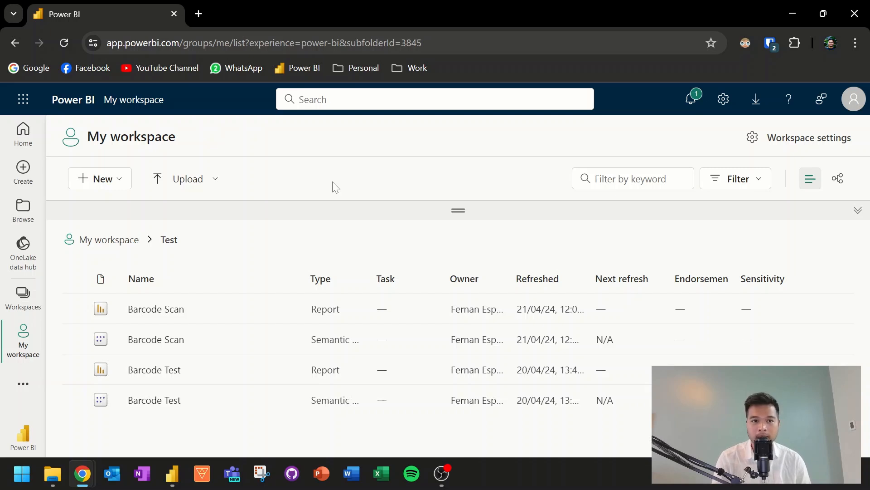
{"action": "mouse_move", "coordinate": [266, 225]}
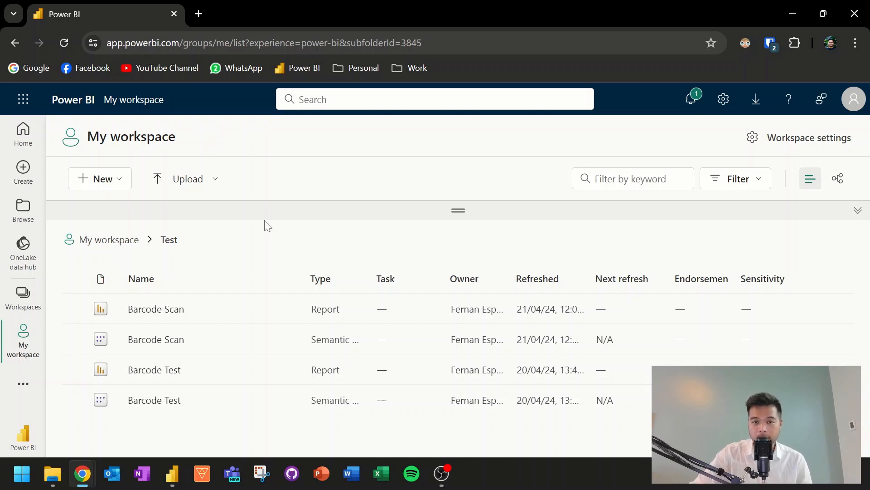
{"action": "mouse_move", "coordinate": [180, 249]}
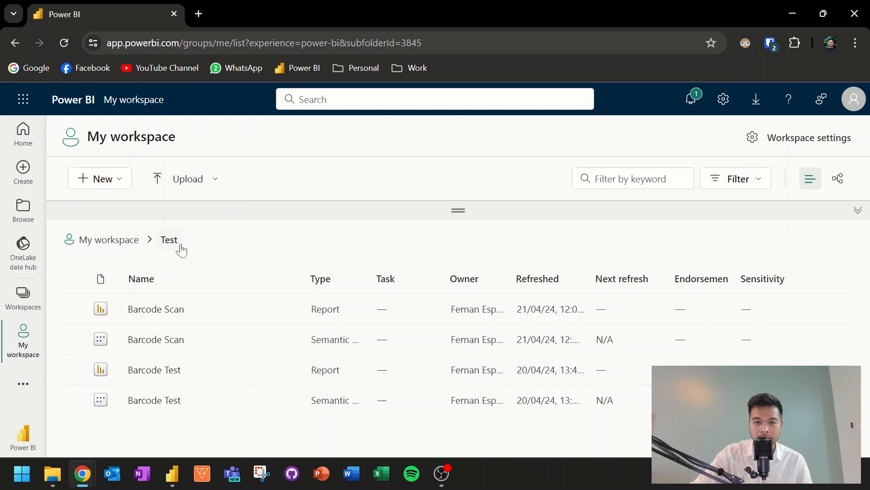
{"action": "mouse_move", "coordinate": [198, 268]}
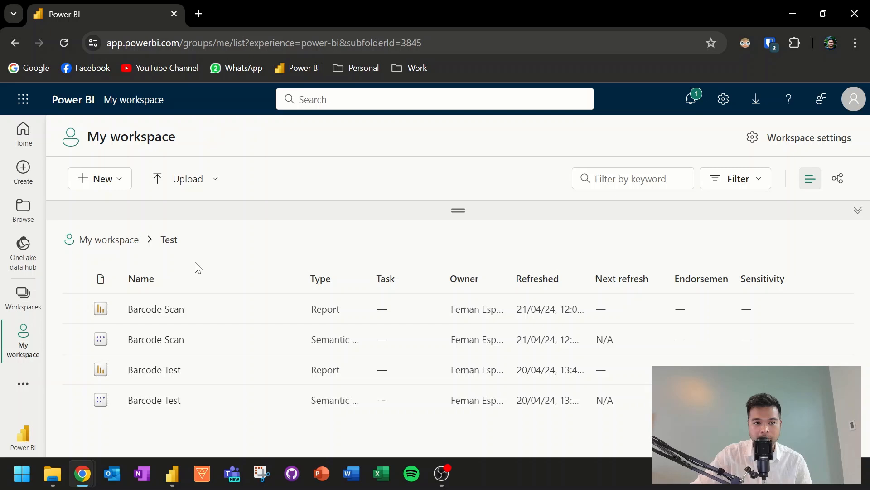
{"action": "mouse_move", "coordinate": [100, 179]}
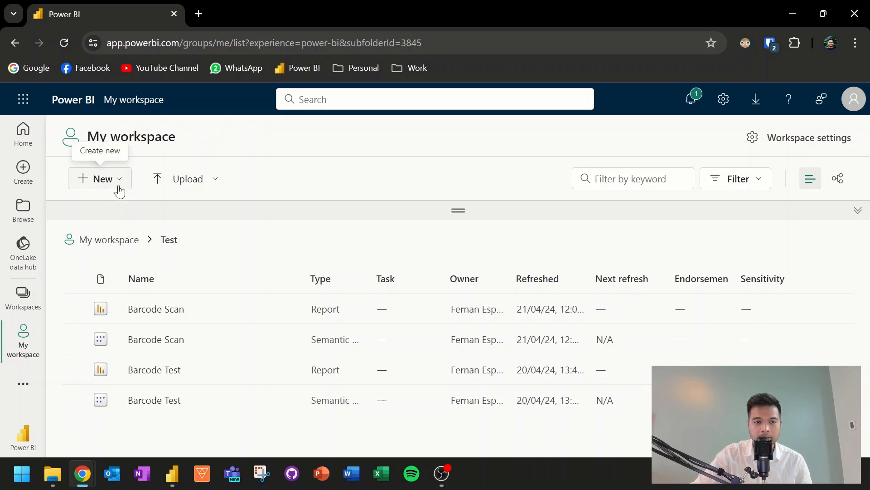
- Create a subfolder named 'Test 2' inside the Test folder
{"action": "left_click", "coordinate": [100, 179]}
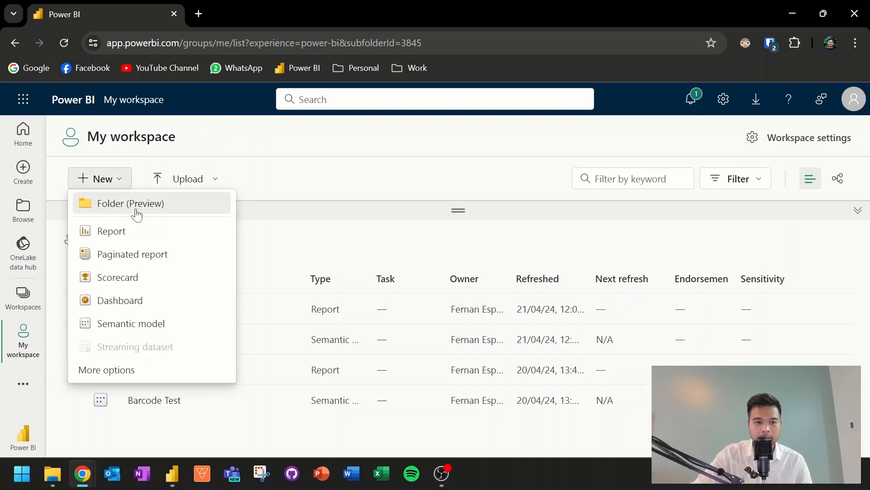
{"action": "left_click", "coordinate": [132, 202]}
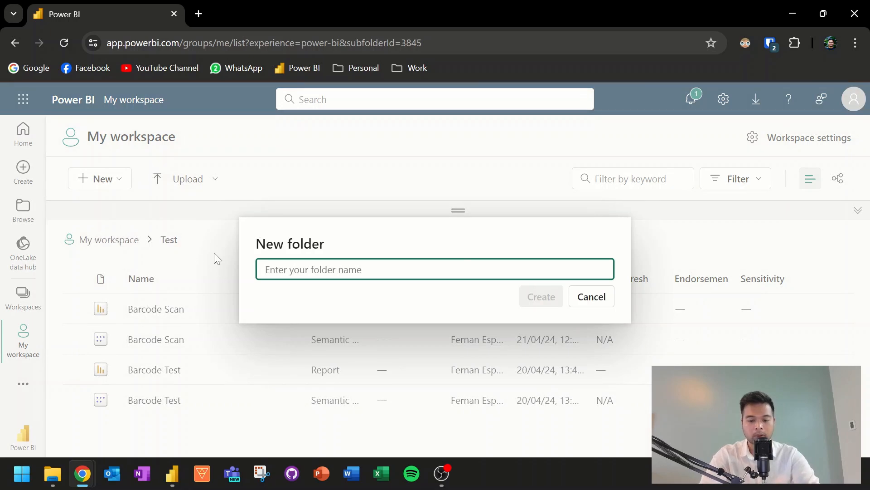
{"action": "type", "text": "Test 2"}
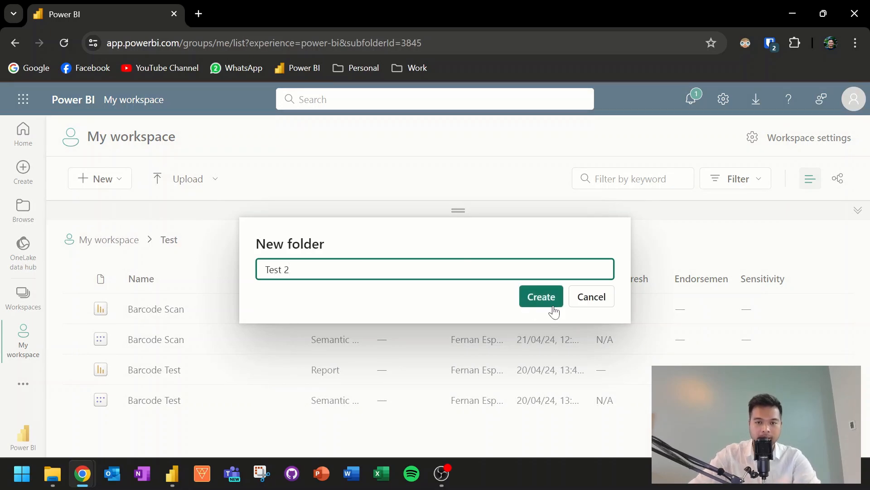
{"action": "left_click", "coordinate": [540, 296]}
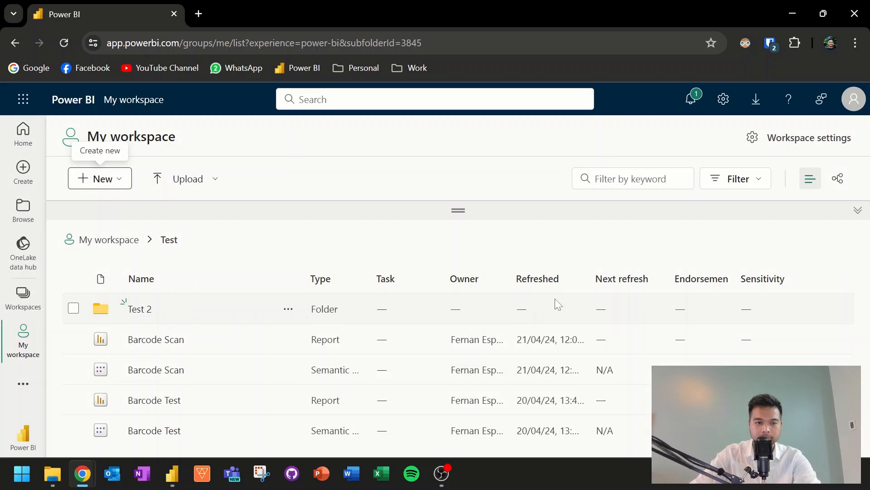
{"action": "mouse_move", "coordinate": [476, 325]}
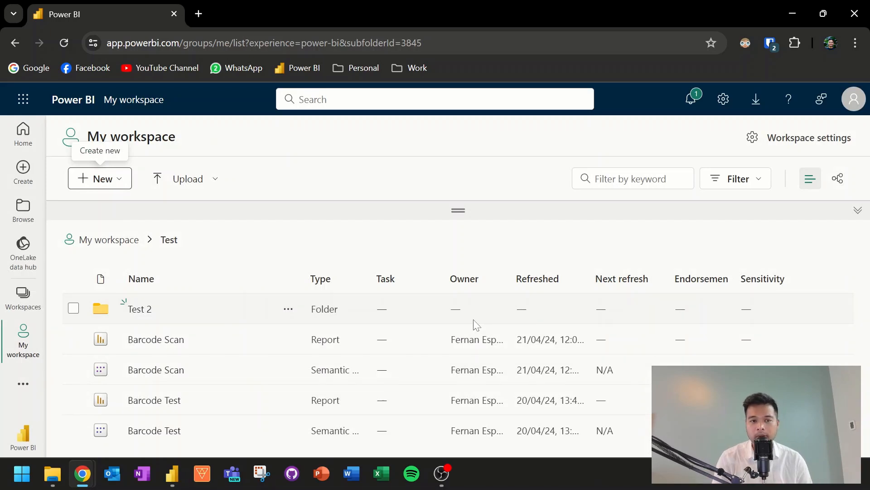